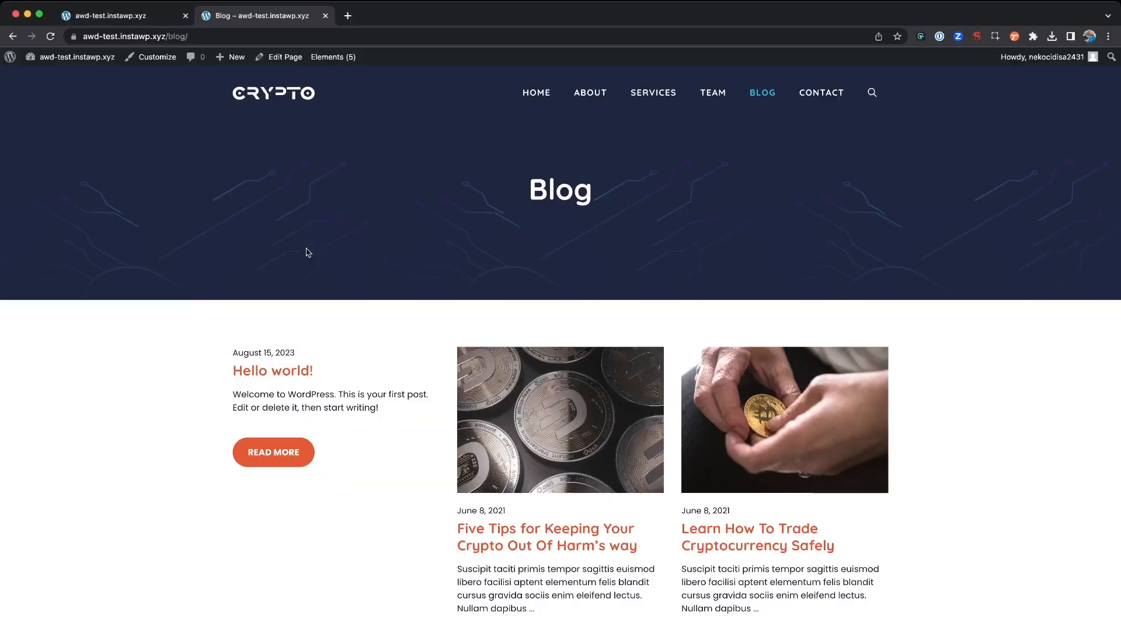
# Scroll the public blog and highlight the Hello world! post.
pyautogui.scroll(-3)
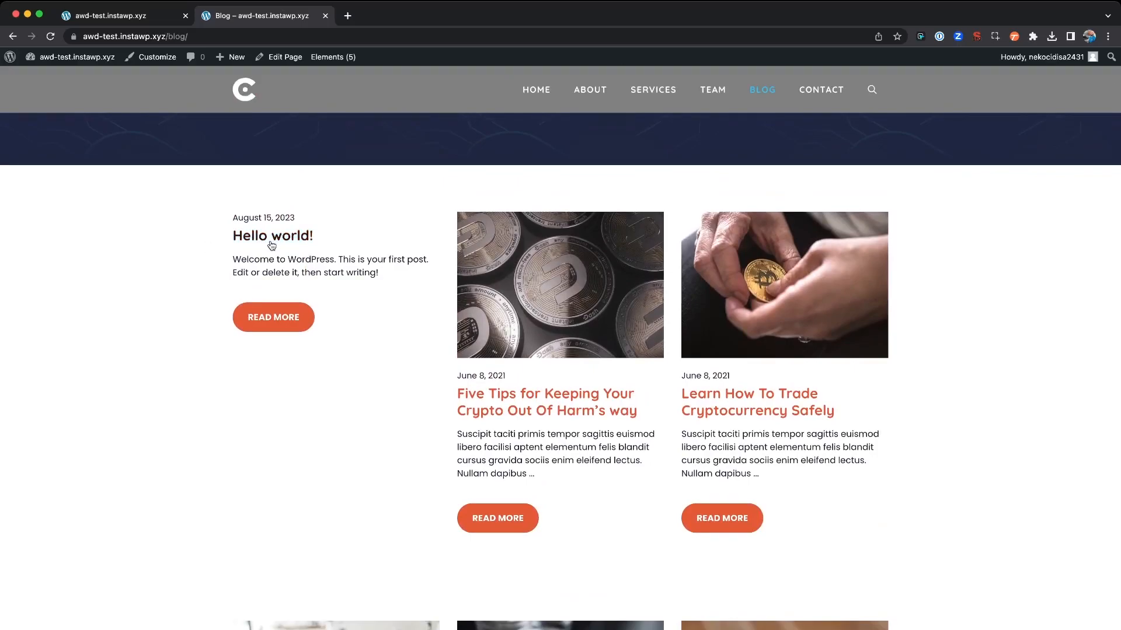
pyautogui.moveTo(243, 217); pyautogui.dragTo(300, 317)
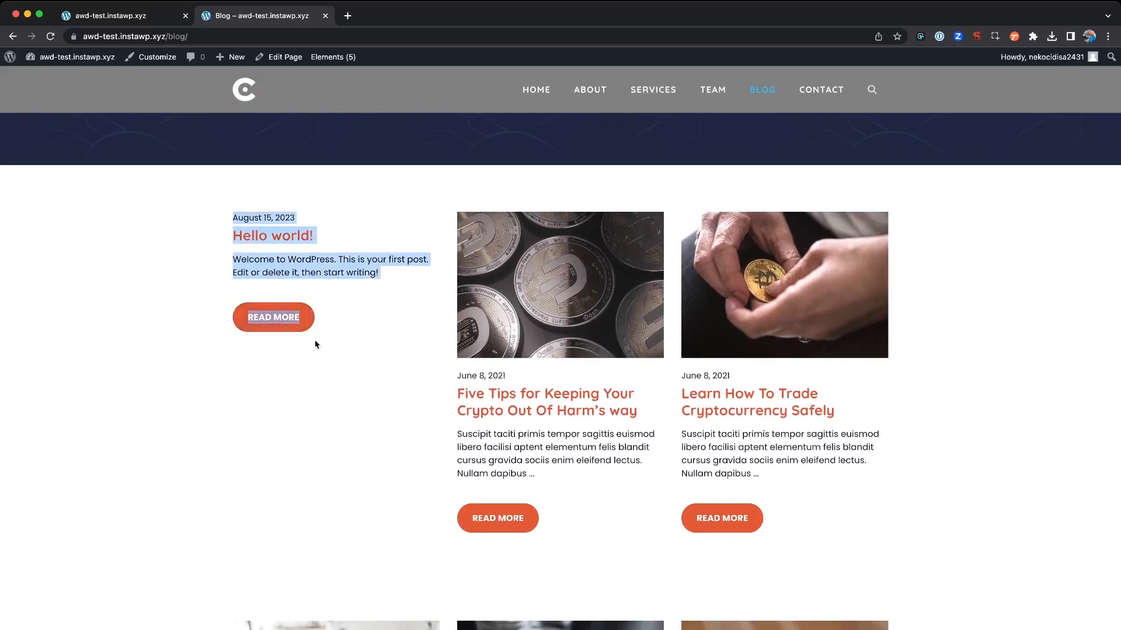
pyautogui.click(315, 345)
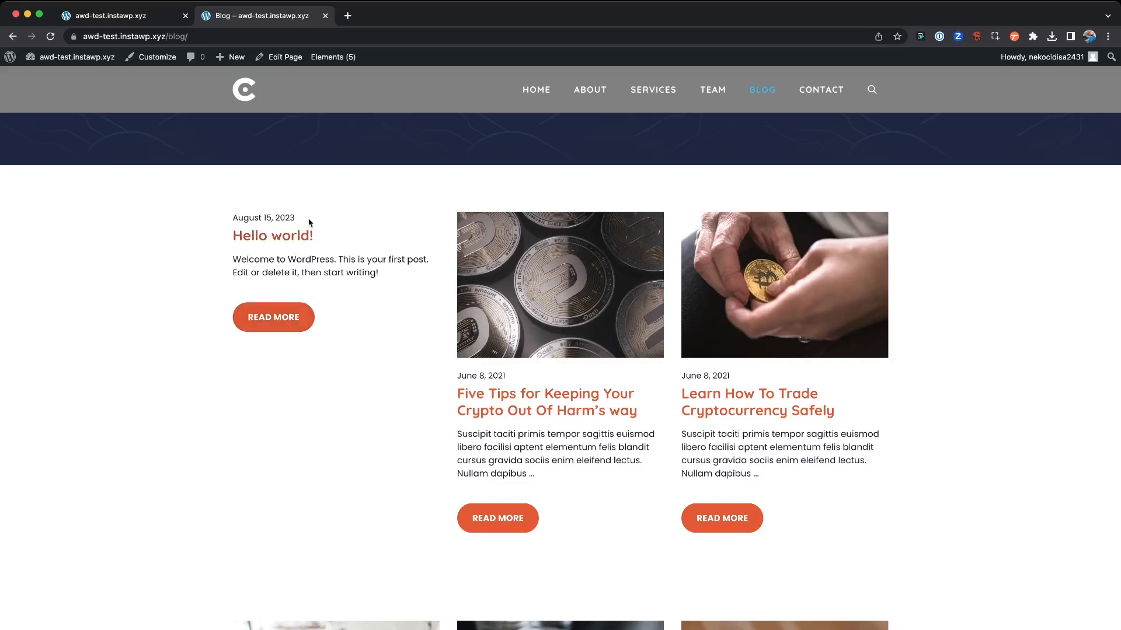
pyautogui.scroll(-3)
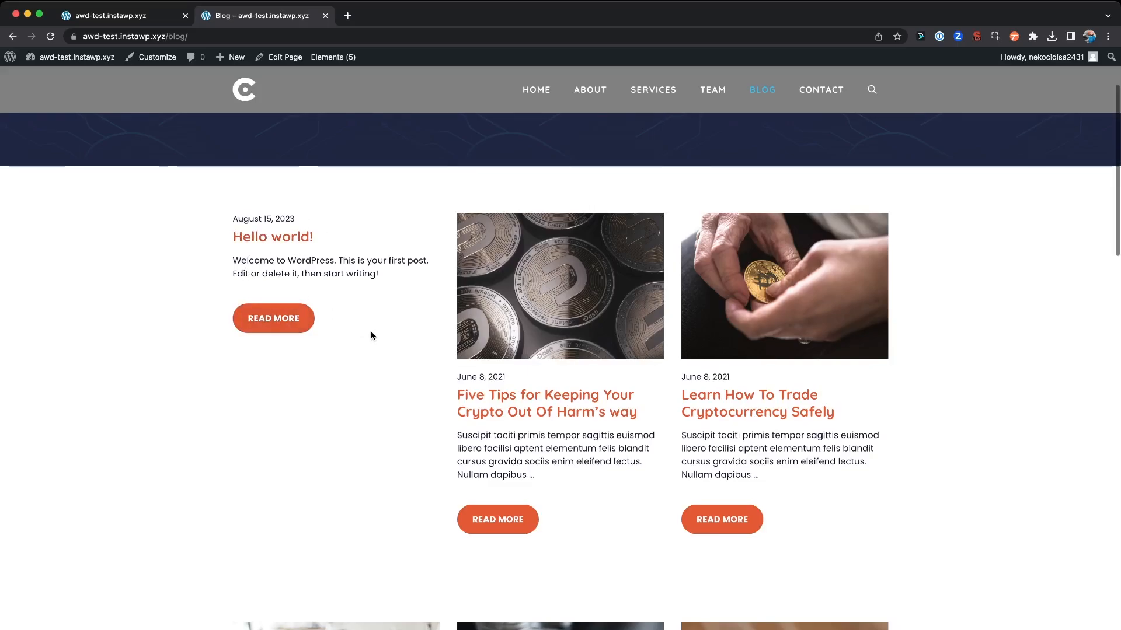
# Open the dashboard in a new tab and bring up the All Posts list.
pyautogui.click(74, 56)
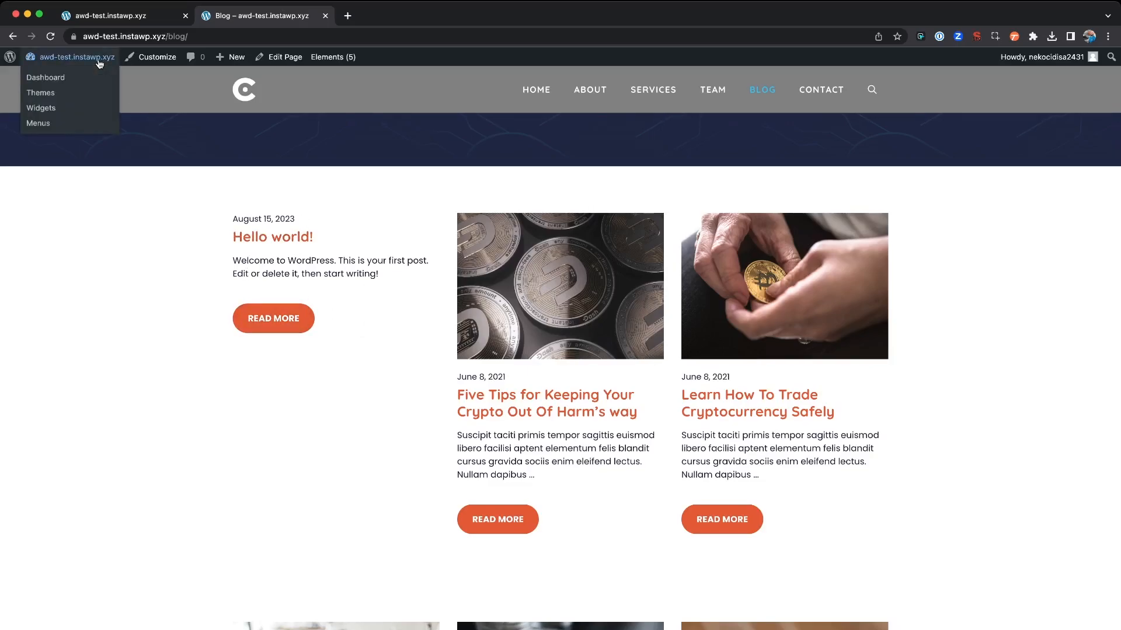
pyautogui.click(45, 77)
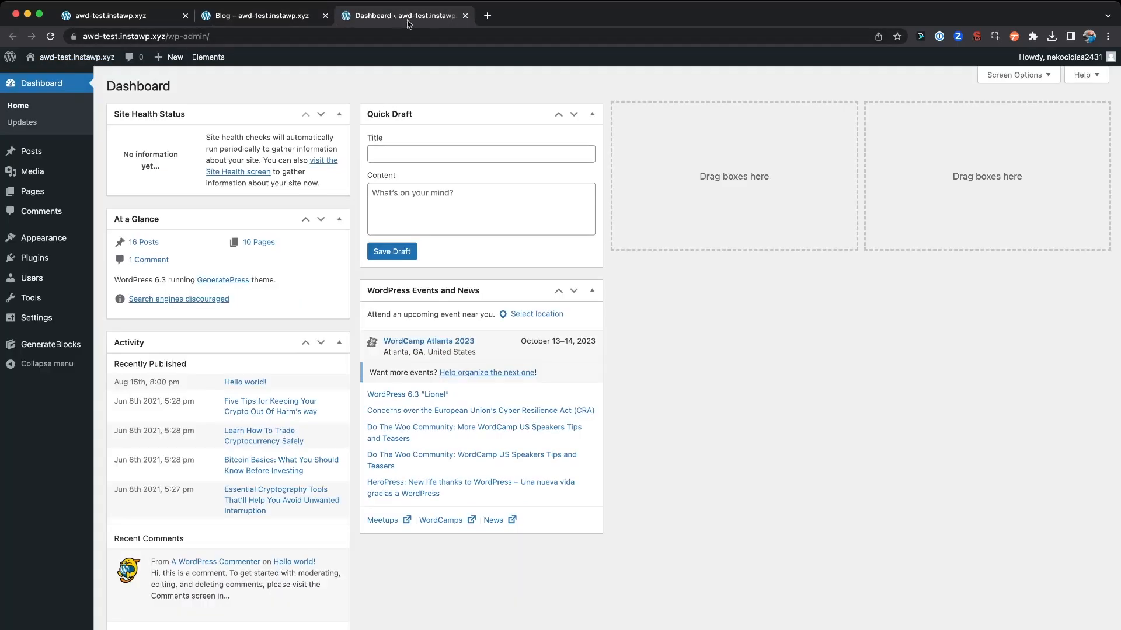
pyautogui.moveTo(29, 150)
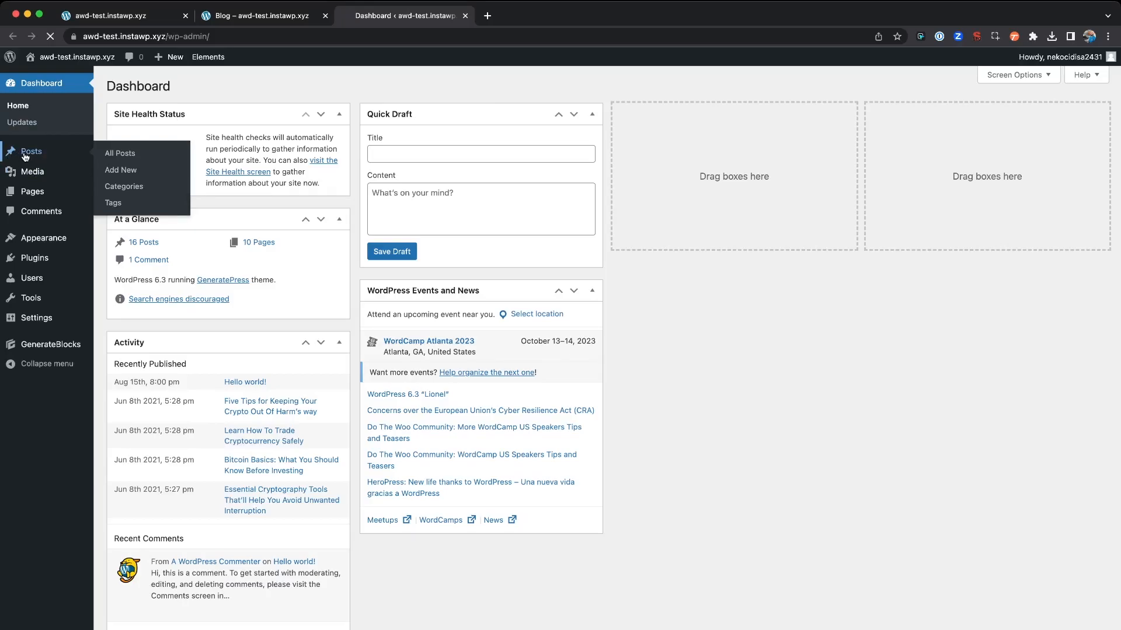
pyautogui.click(119, 153)
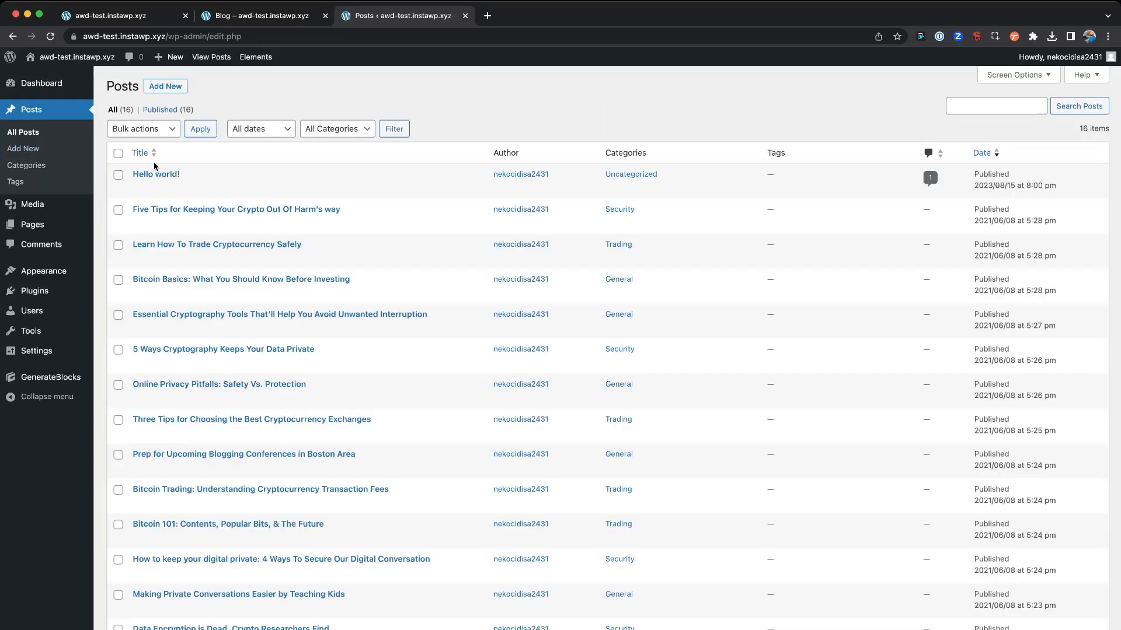
pyautogui.moveTo(155, 174)
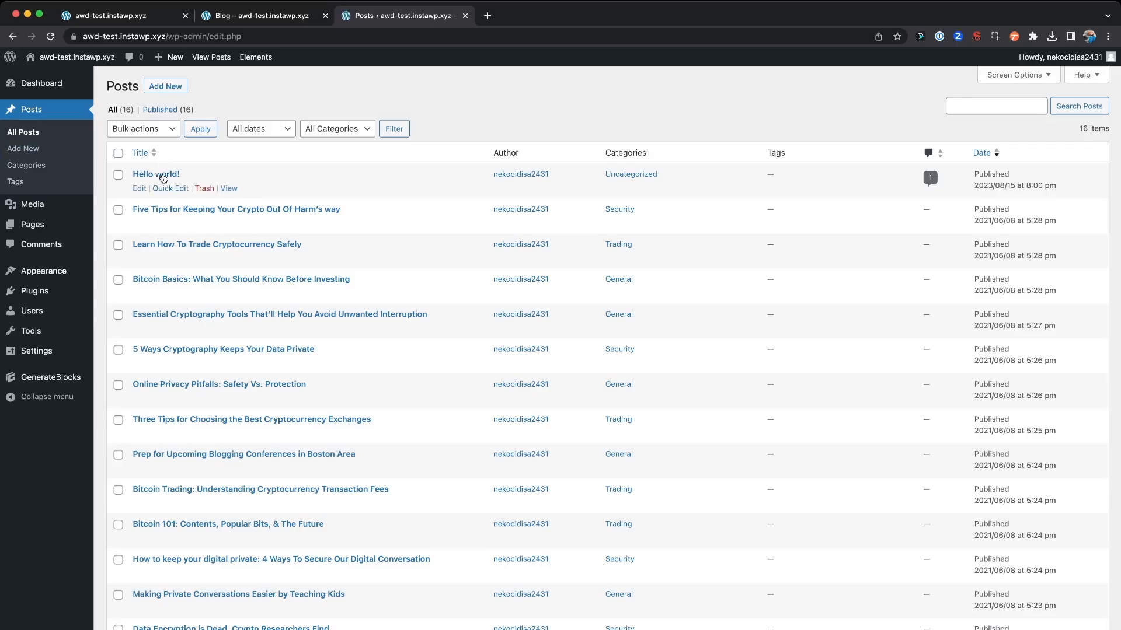
pyautogui.click(262, 15)
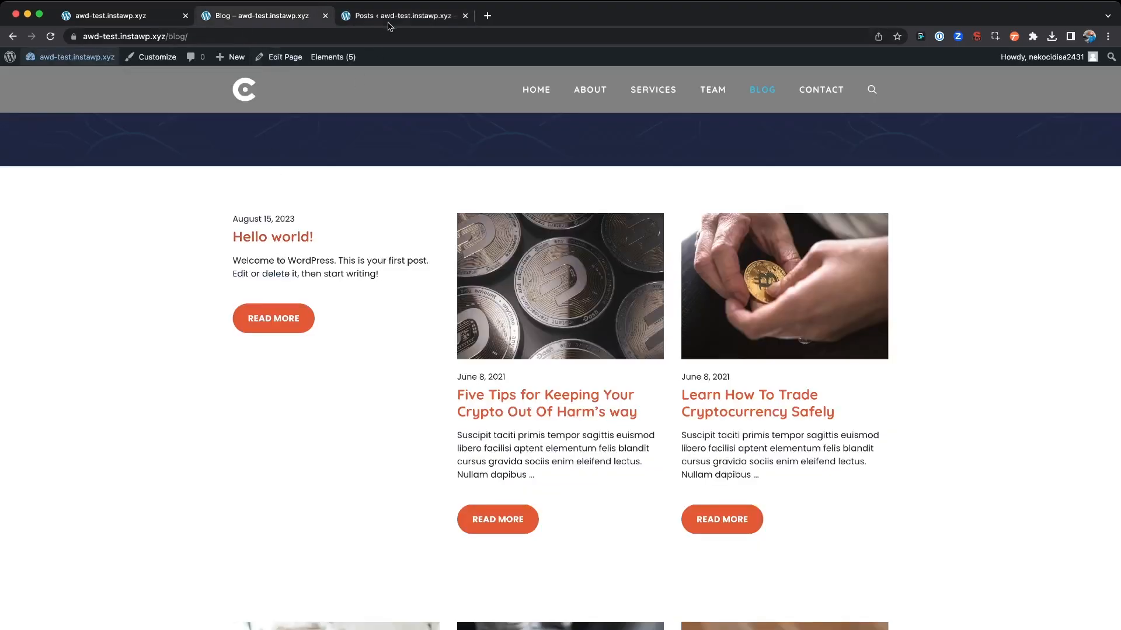
pyautogui.click(401, 15)
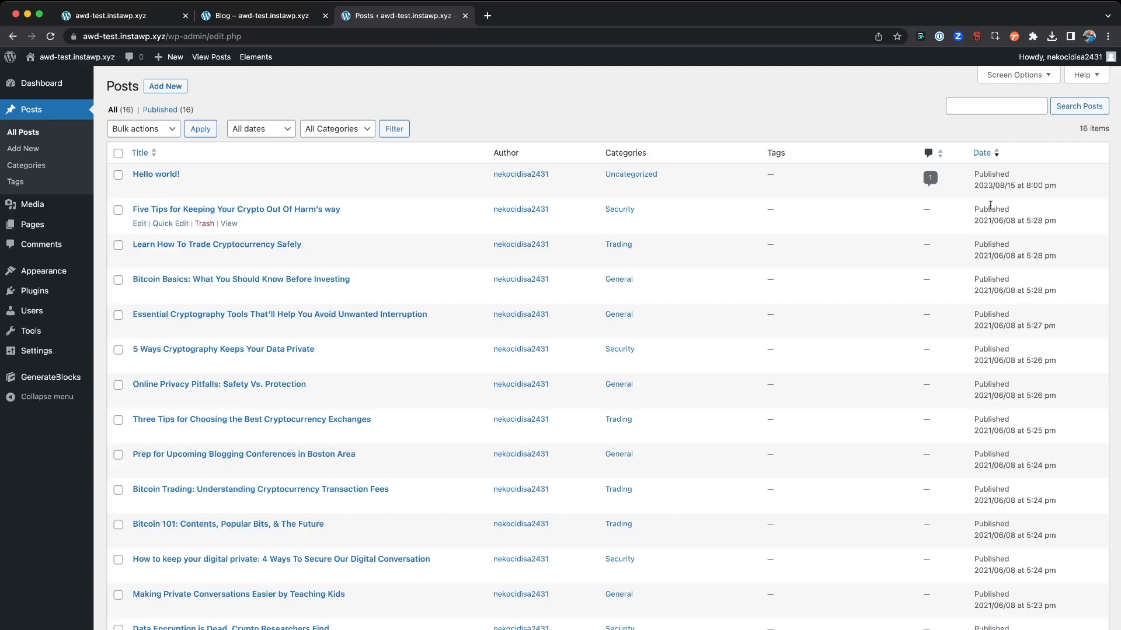
pyautogui.moveTo(178, 188)
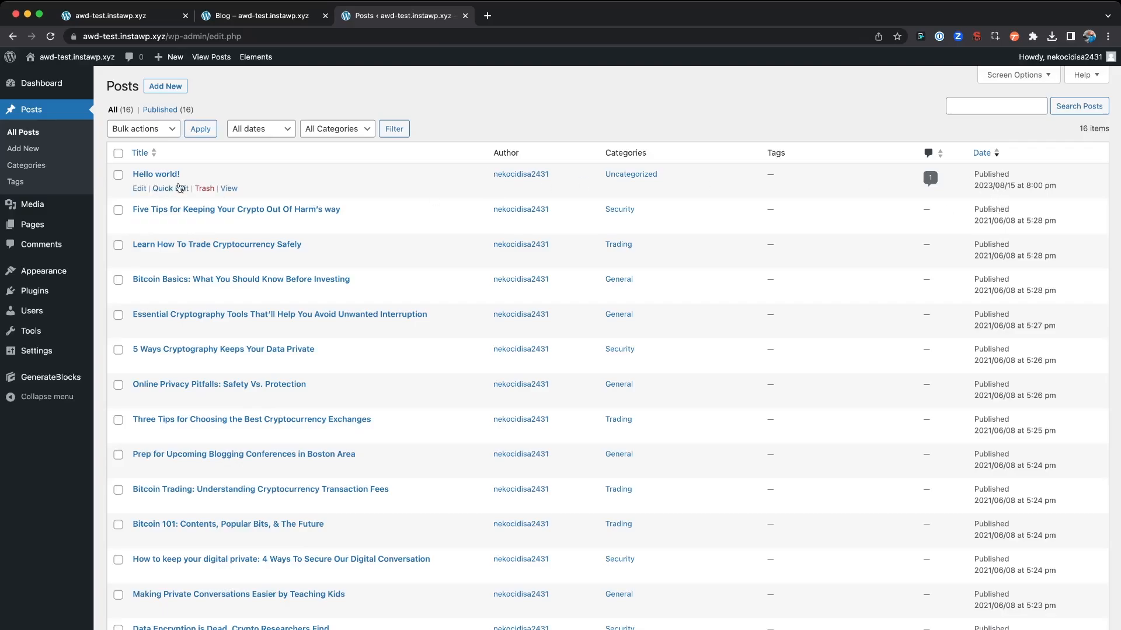
pyautogui.moveTo(156, 178)
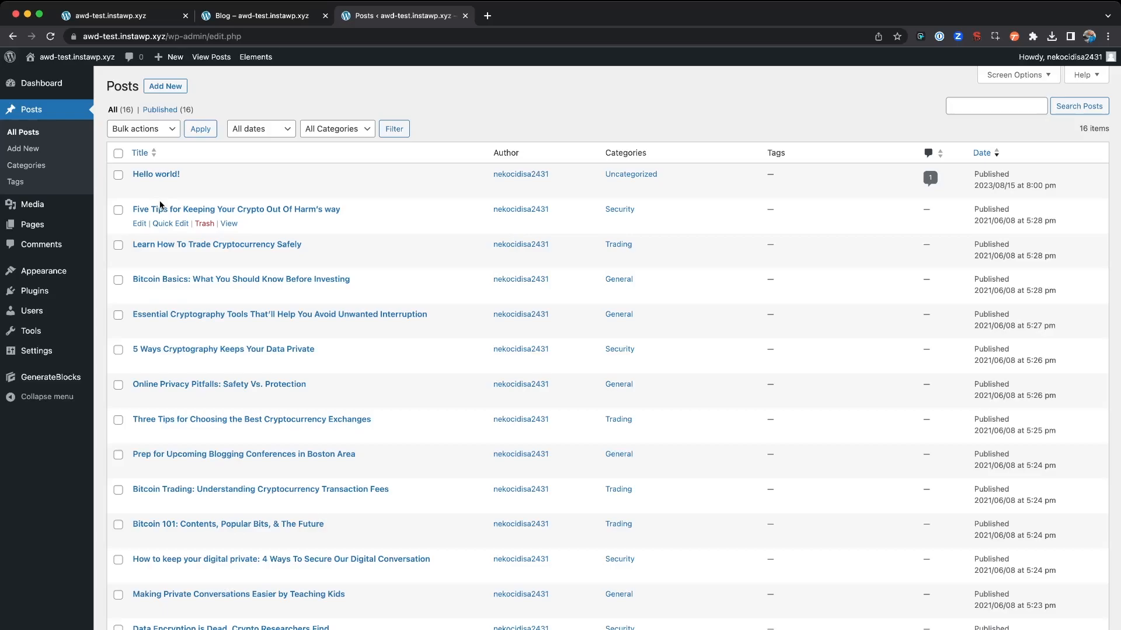
pyautogui.moveTo(155, 174)
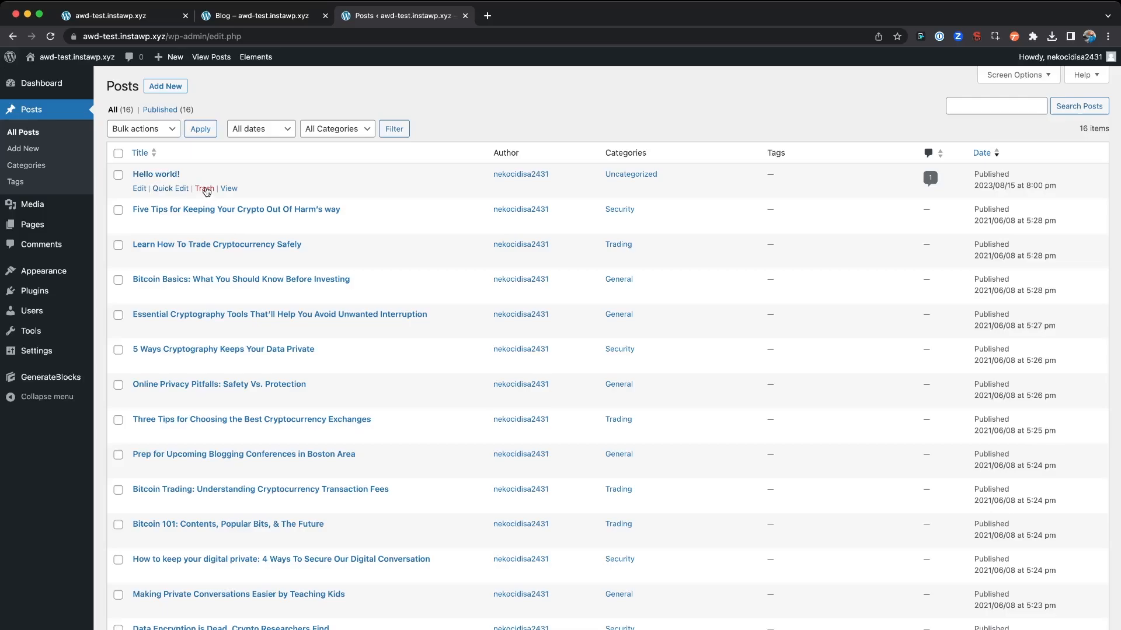
# Trash Hello world! and confirm the public blog no longer shows it.
pyautogui.click(205, 188)
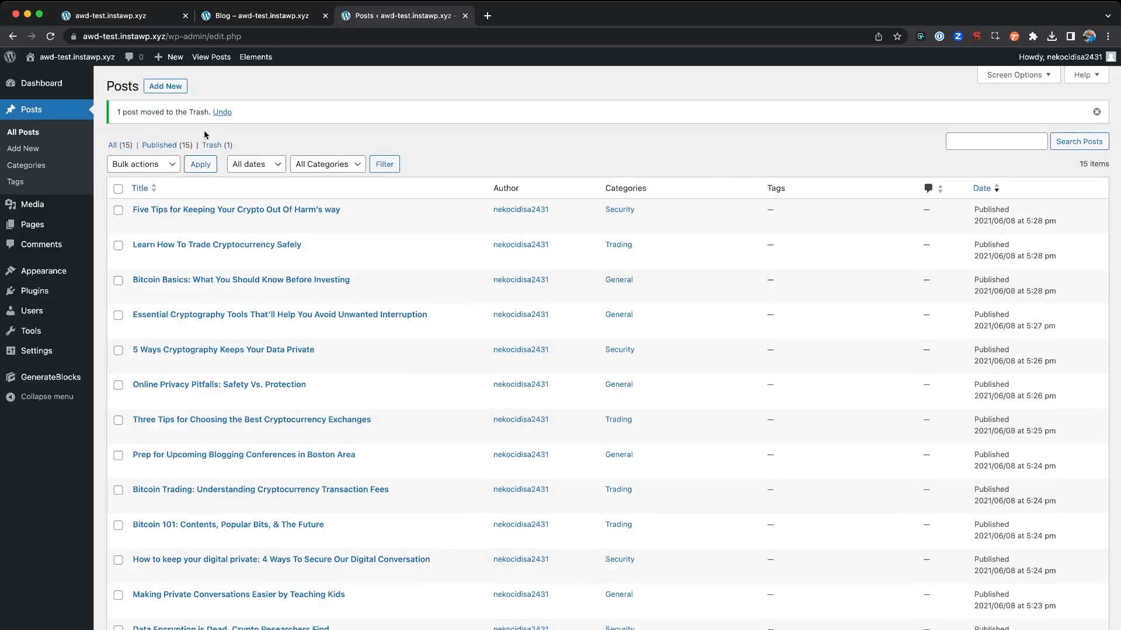
pyautogui.click(261, 15)
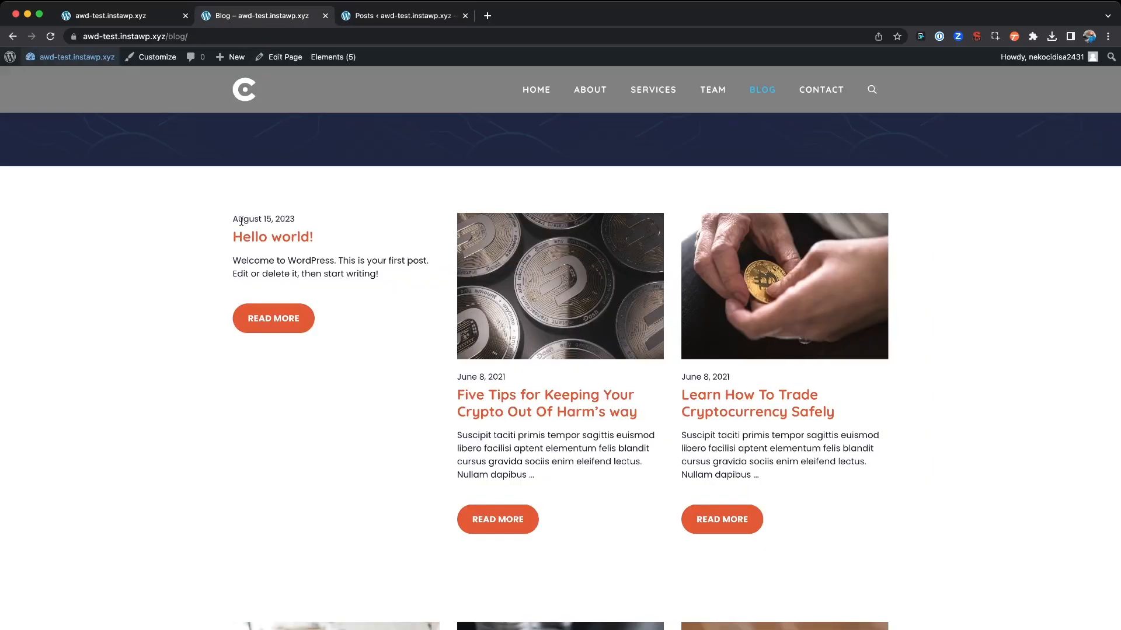
pyautogui.scroll(-3)
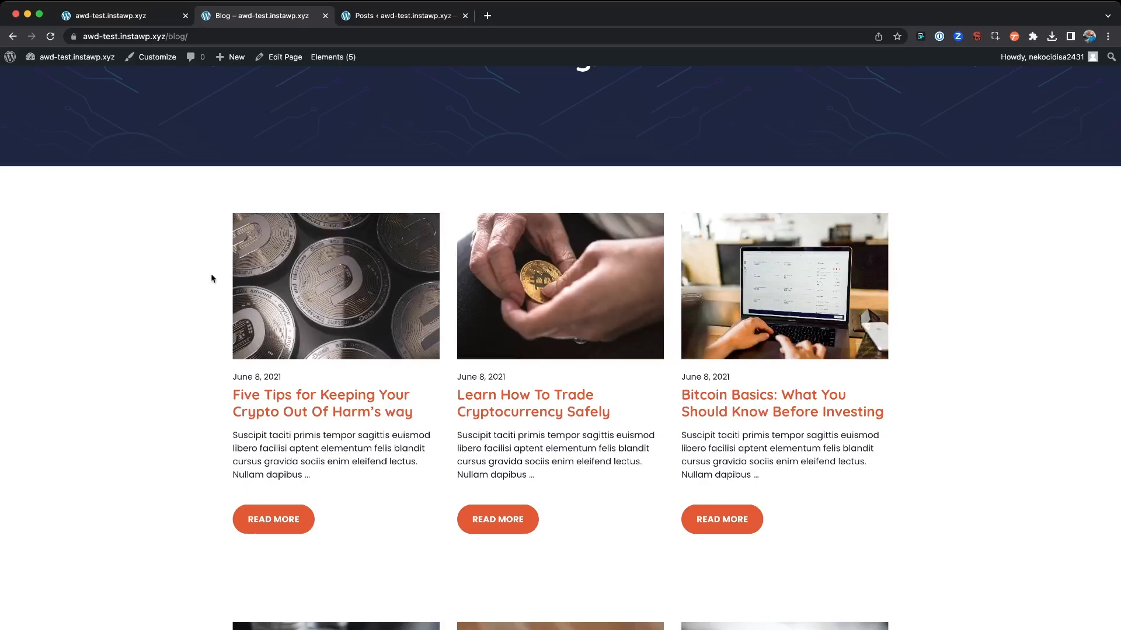
pyautogui.click(402, 15)
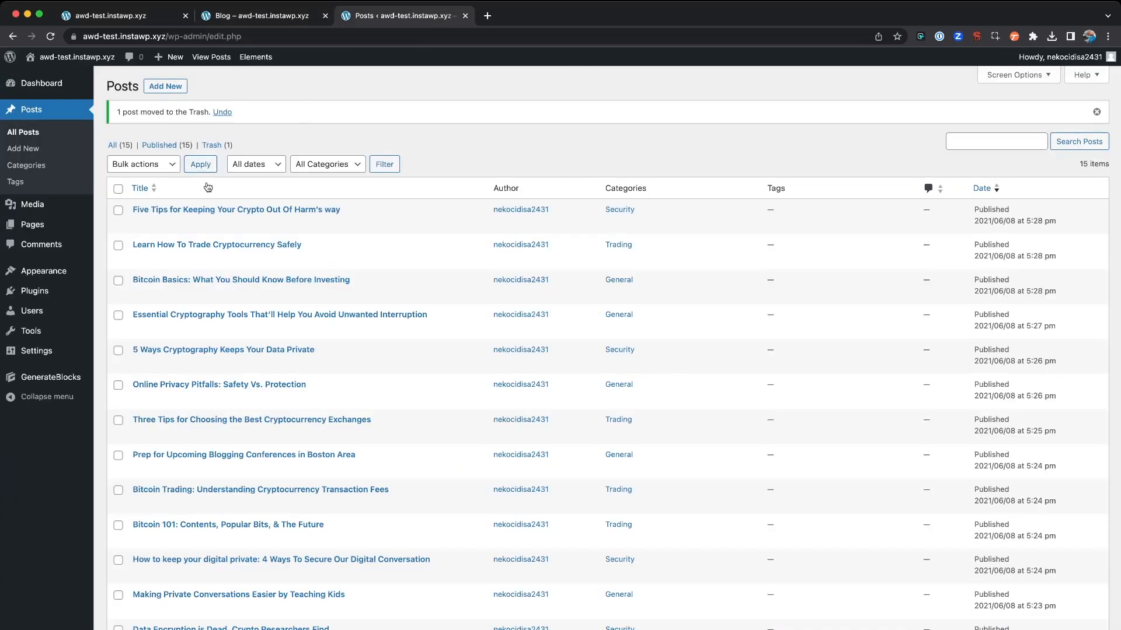
pyautogui.click(260, 15)
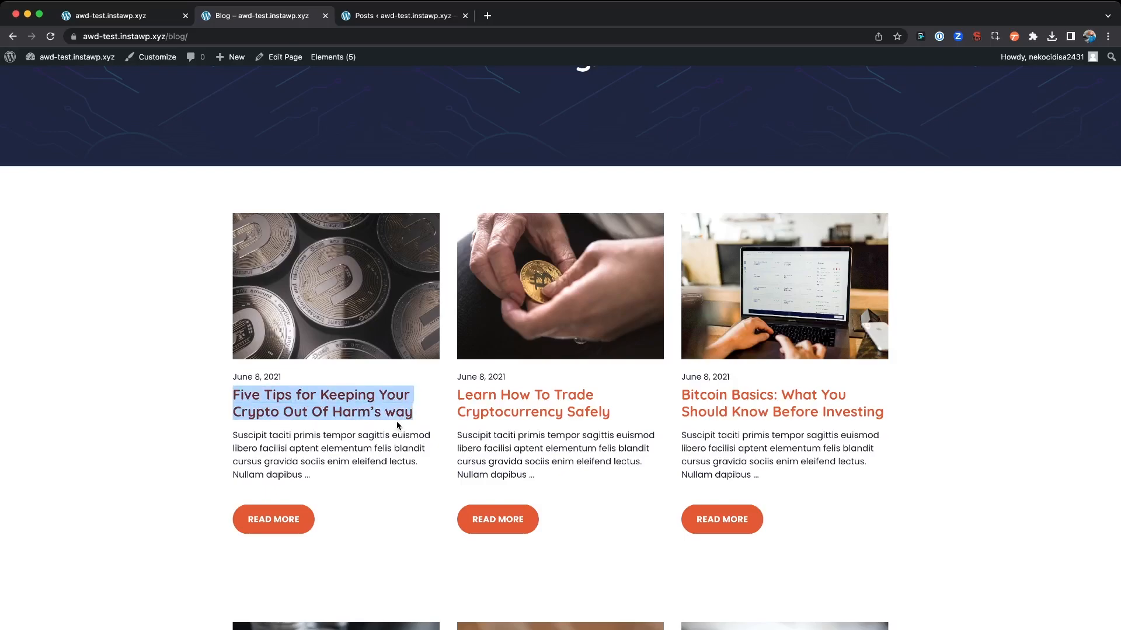
pyautogui.moveTo(302, 188)
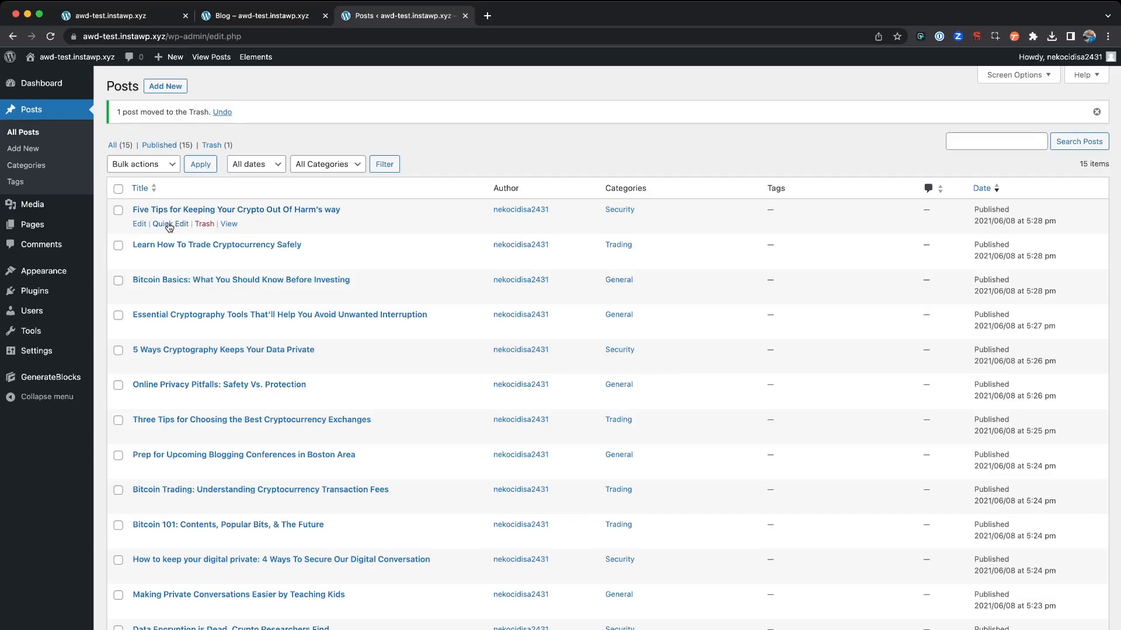
# Quick Edit the Five Tips post, switch its status to Draft, and update.
pyautogui.click(171, 223)
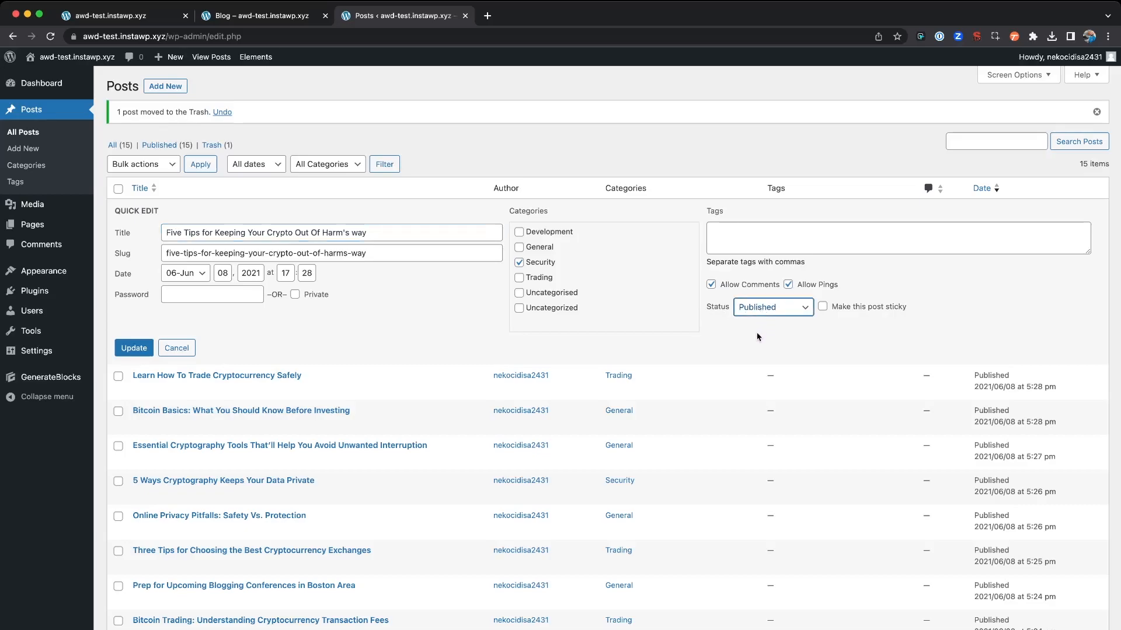
pyautogui.click(772, 307)
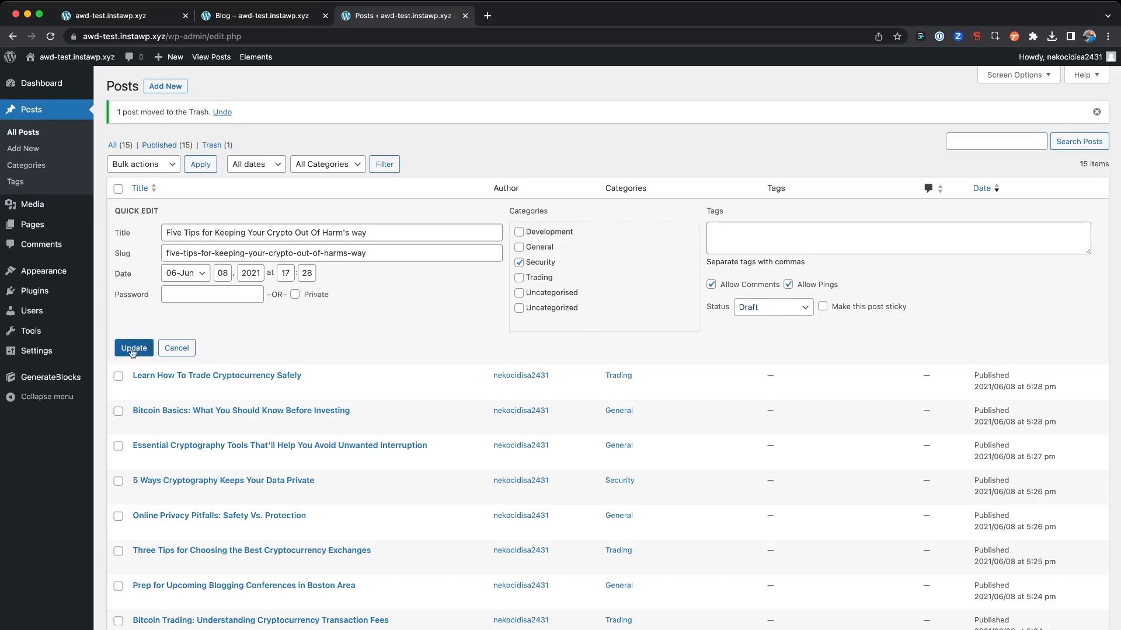
pyautogui.click(133, 348)
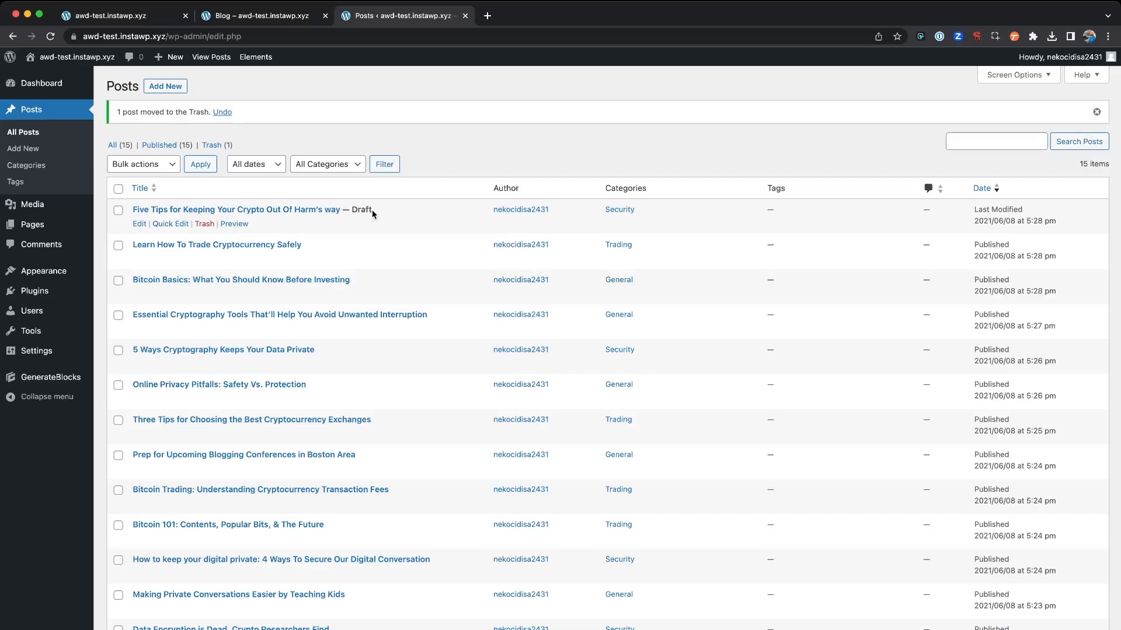
# Confirm the blog now opens with 'Learn How To Trade Cryptocurrency Safely', then return to Posts.
pyautogui.click(261, 16)
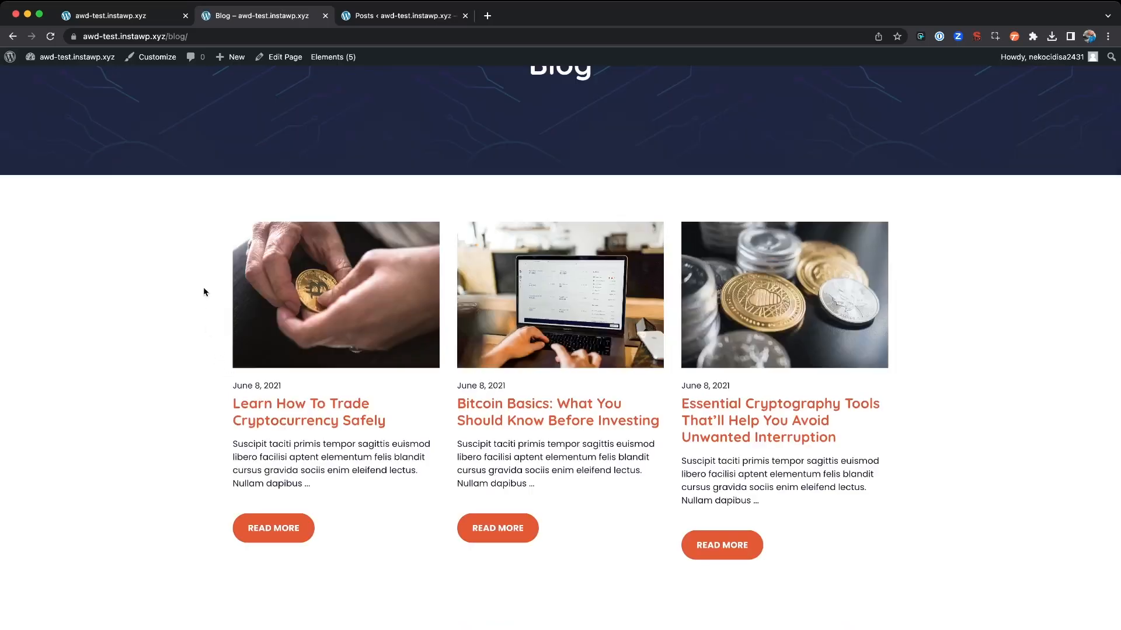
pyautogui.moveTo(491, 114)
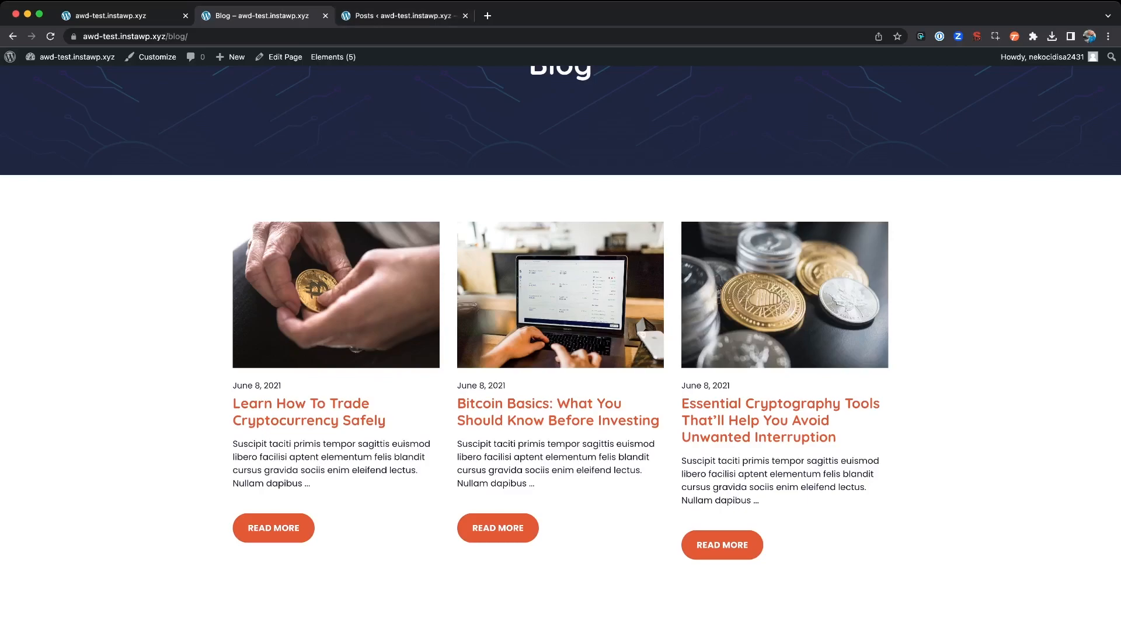
pyautogui.moveTo(138, 275)
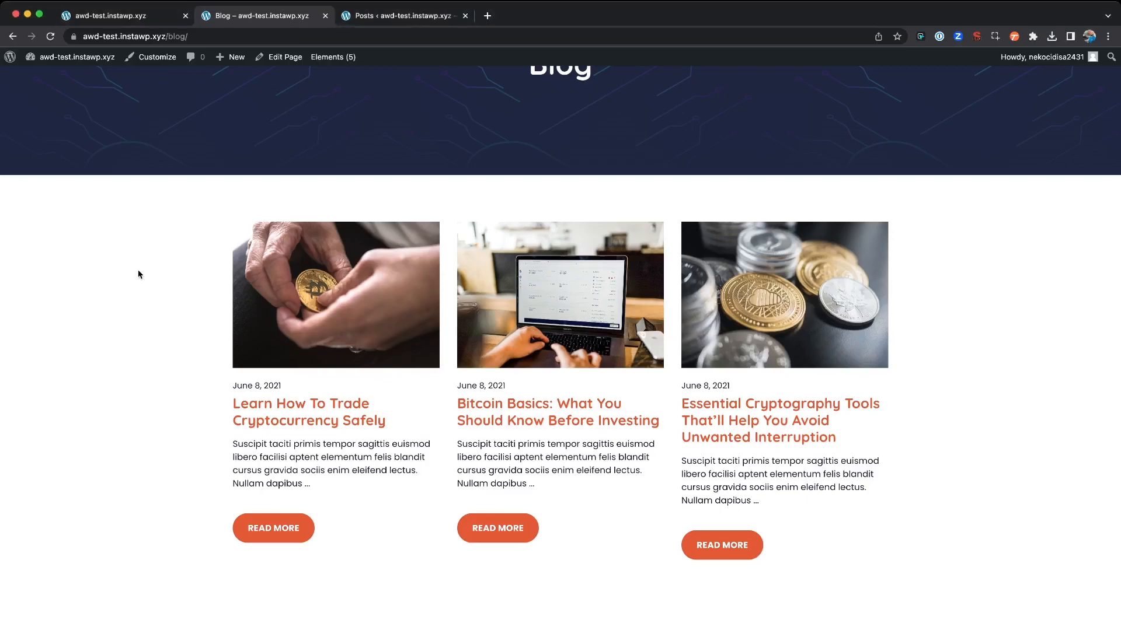
pyautogui.moveTo(137, 252)
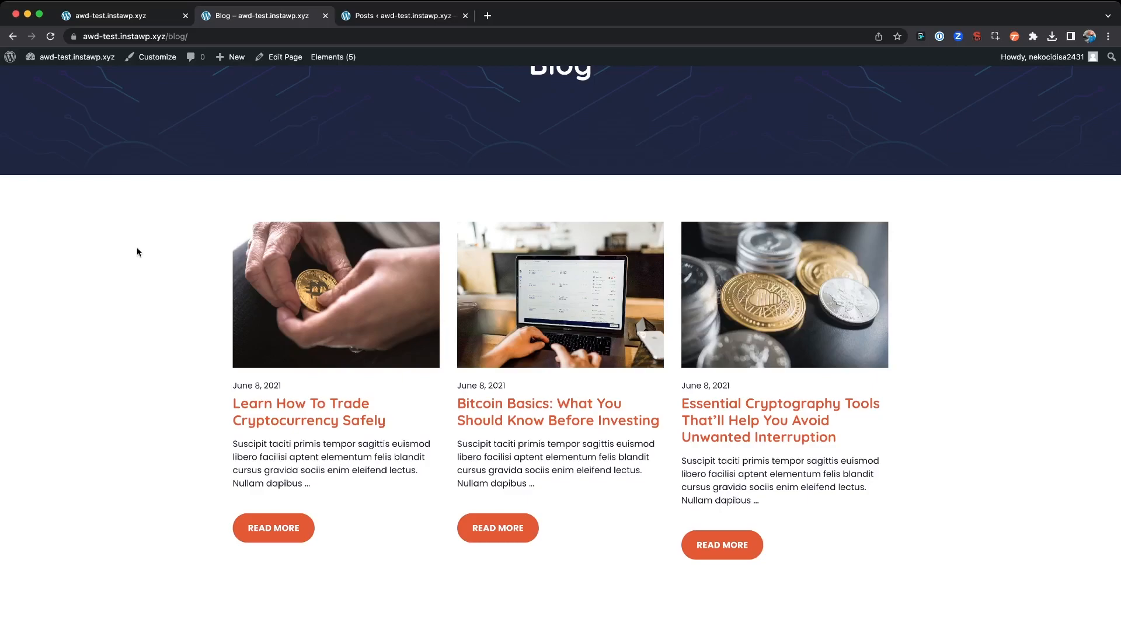
pyautogui.moveTo(195, 201)
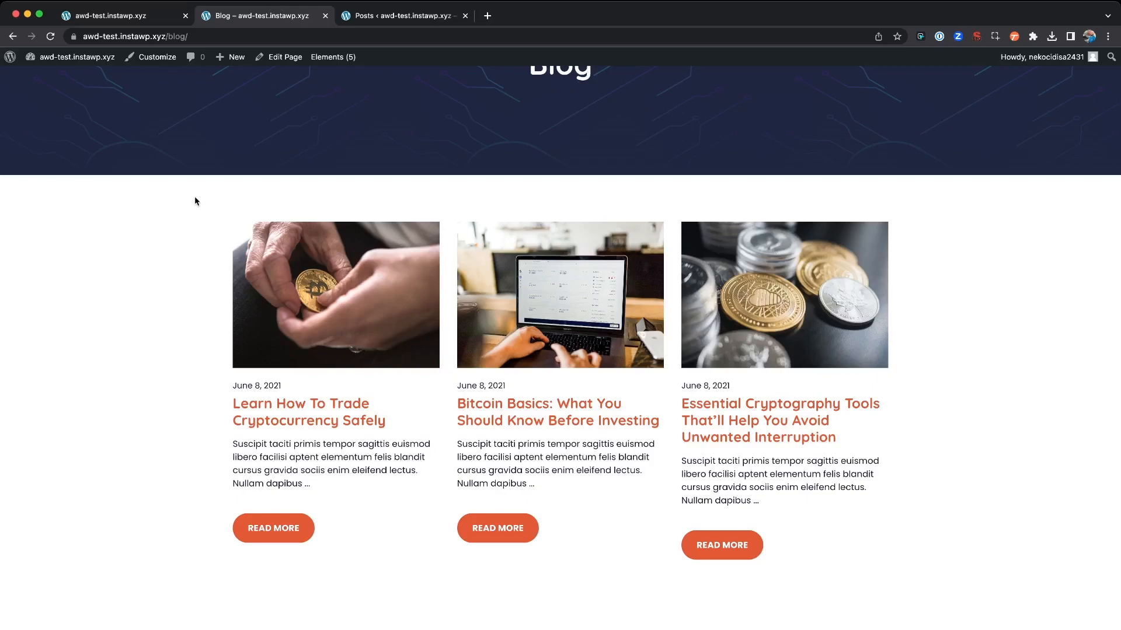
pyautogui.click(401, 15)
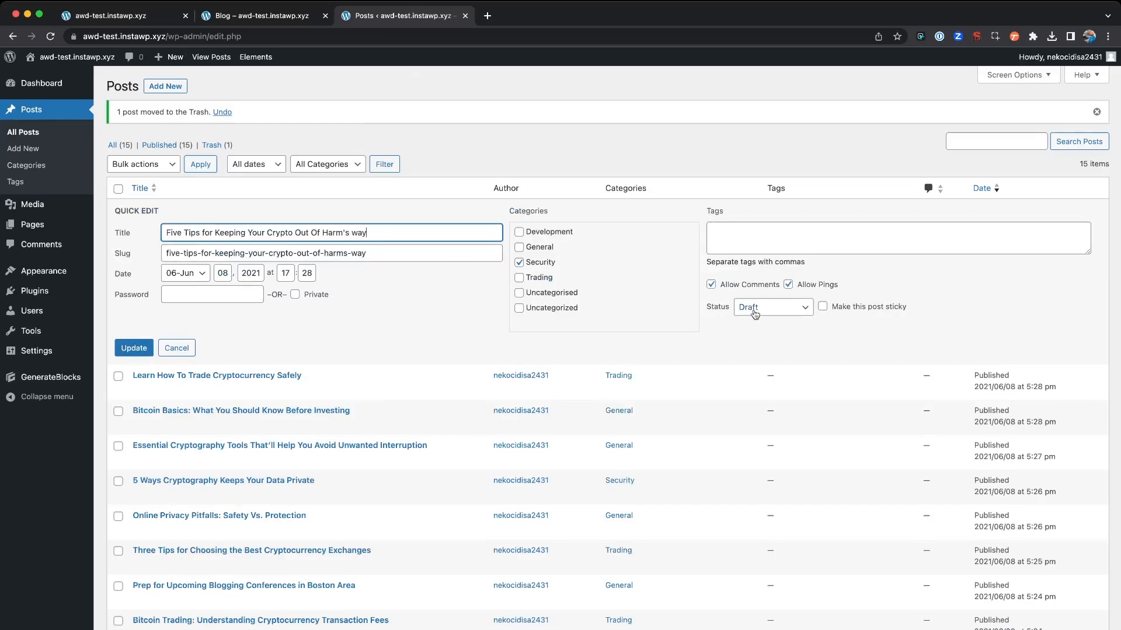
# Set the Five Tips draft to Published, update, and check the live blog.
pyautogui.click(771, 306)
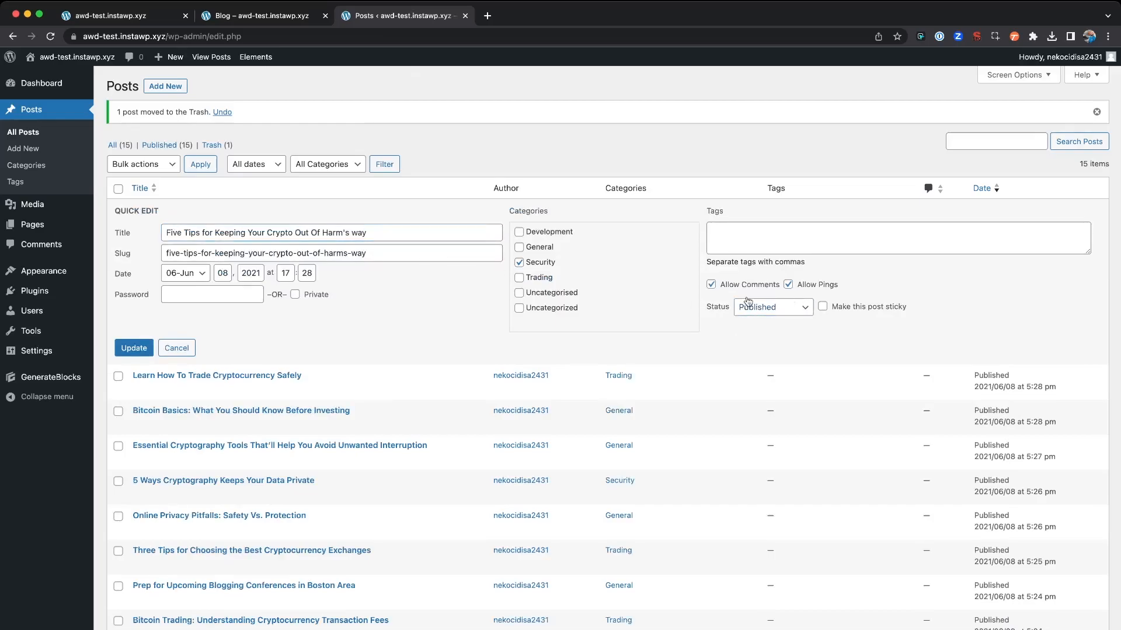
pyautogui.moveTo(347, 336)
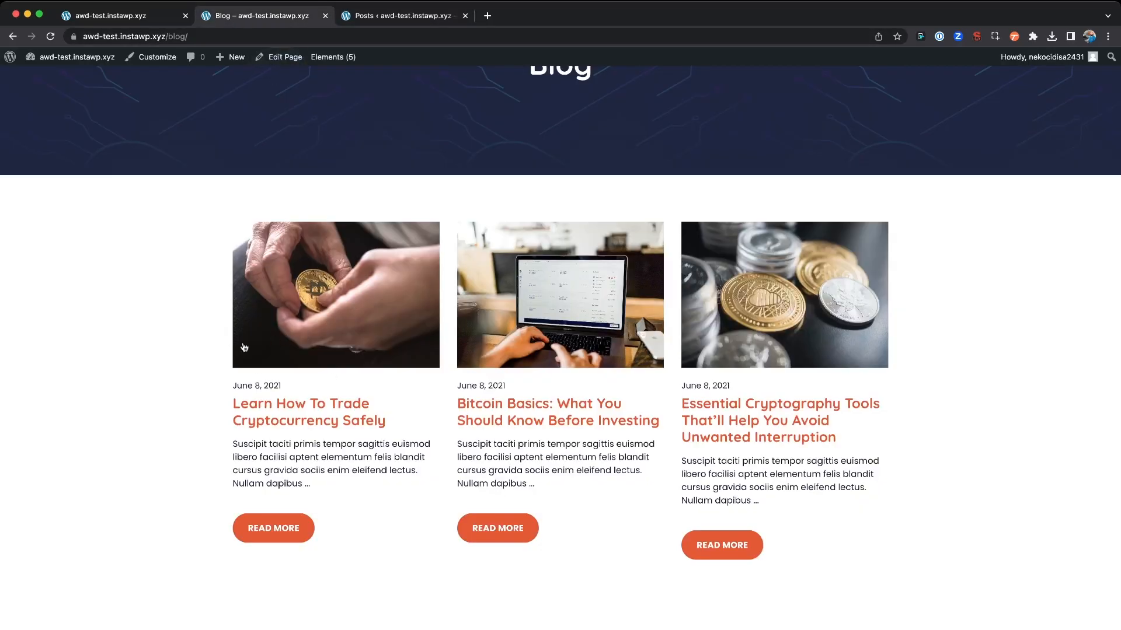
pyautogui.moveTo(165, 293)
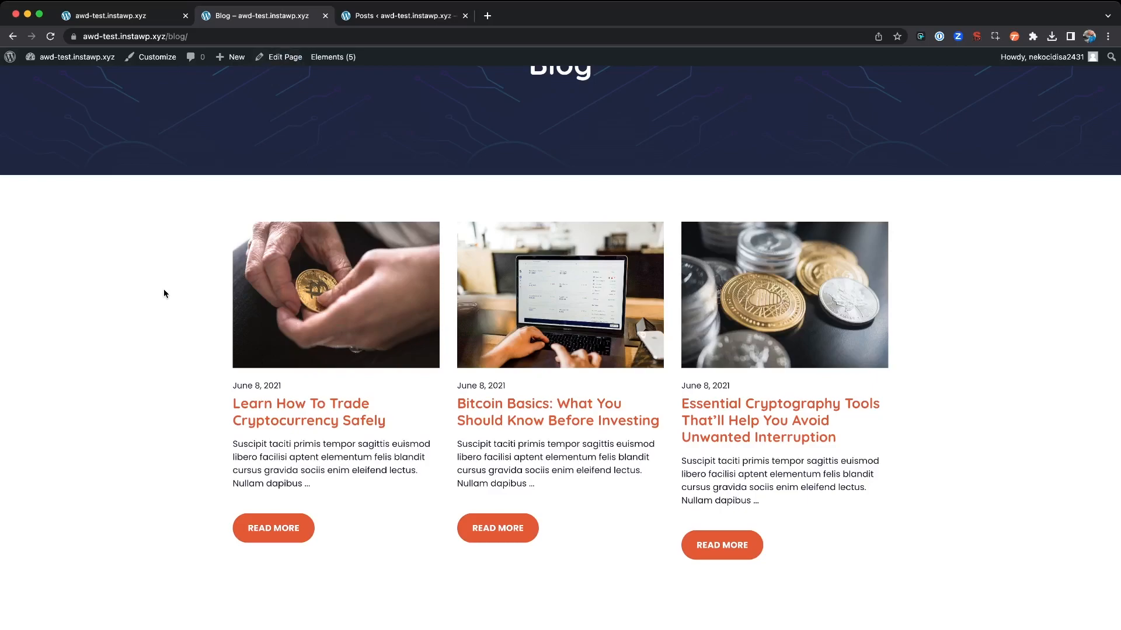
pyautogui.moveTo(297, 222)
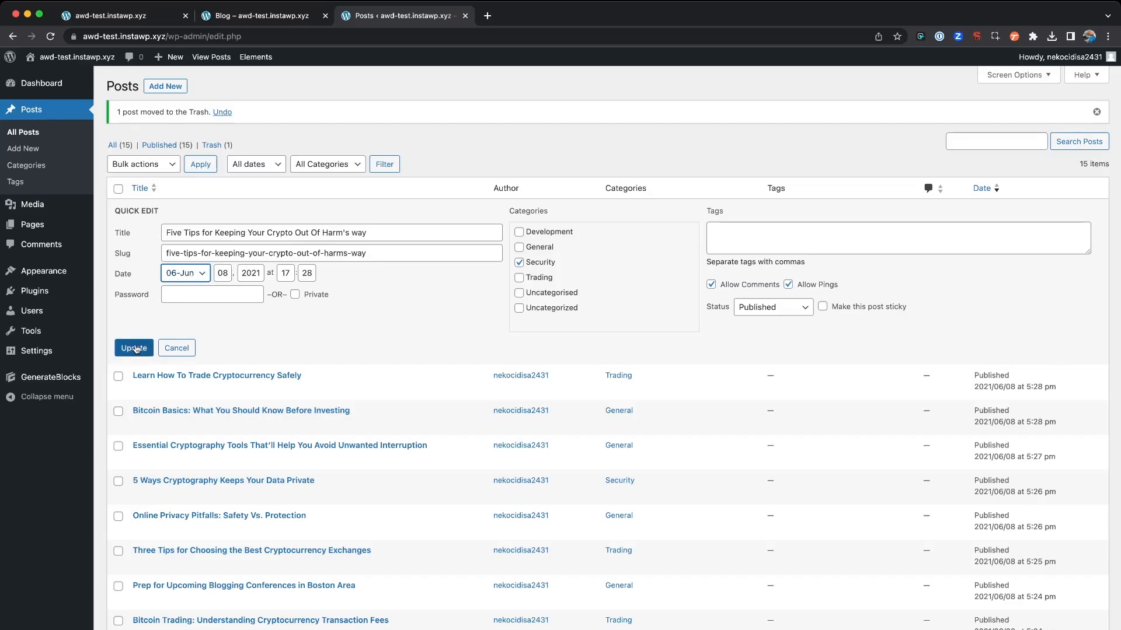
pyautogui.click(133, 348)
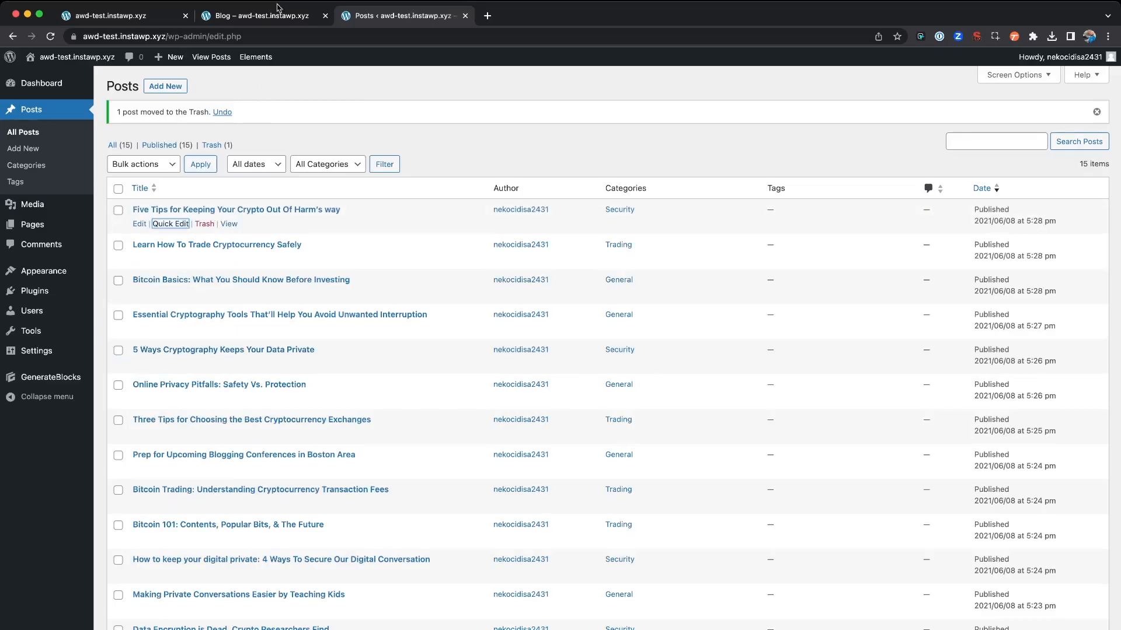
pyautogui.click(261, 15)
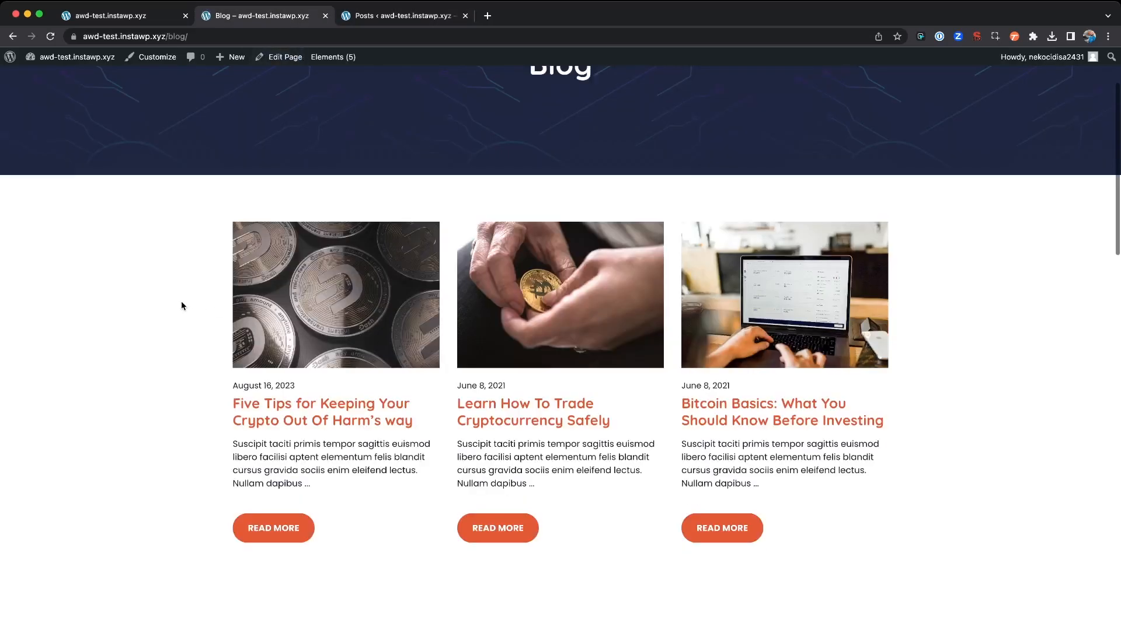